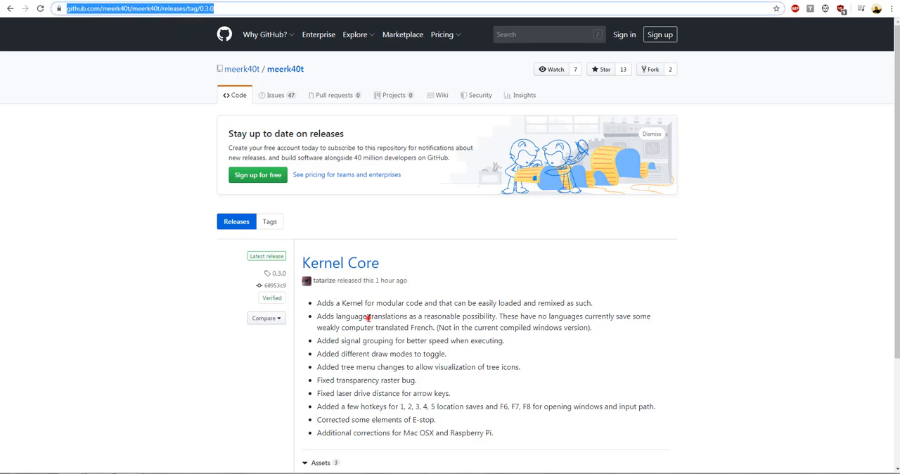
# Download MeerK40t-30.exe from the release's Assets list.
pyautogui.scroll(-3)
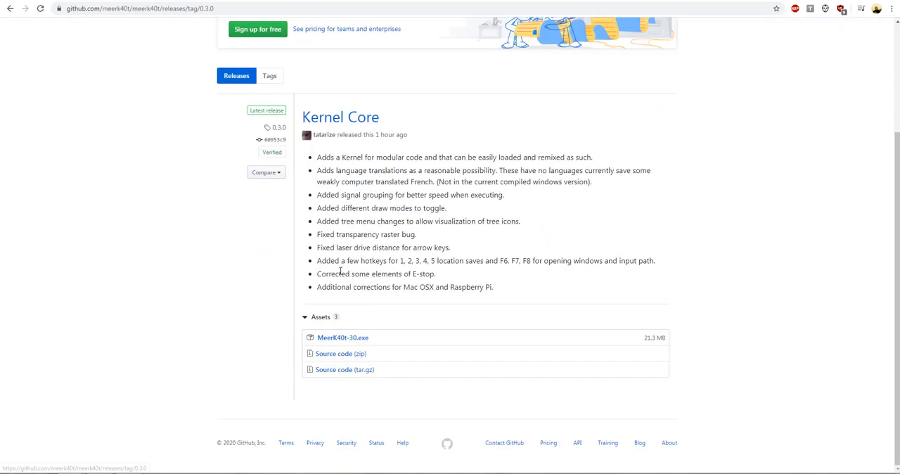
pyautogui.click(342, 337)
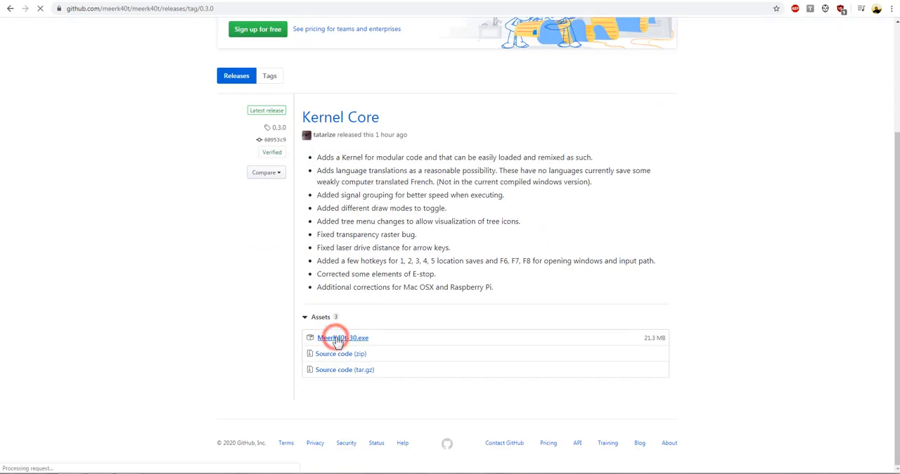
pyautogui.click(342, 337)
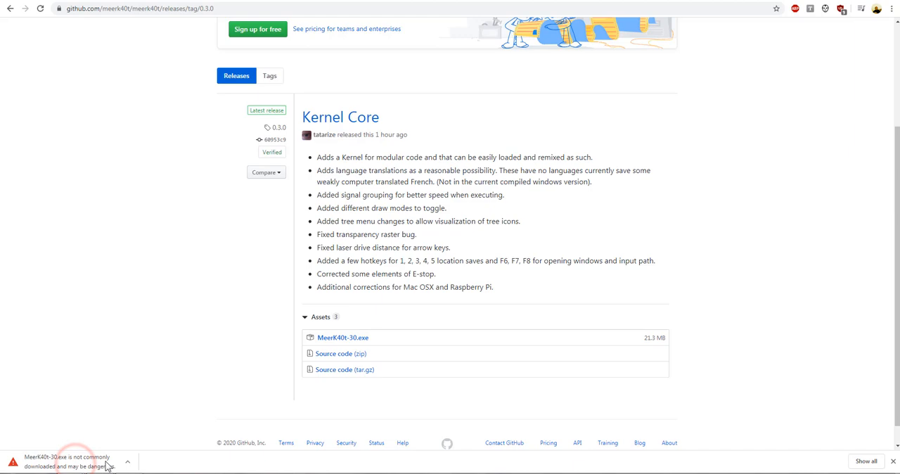
# Keep the flagged download, then open it and confirm running the unverified program.
pyautogui.click(127, 461)
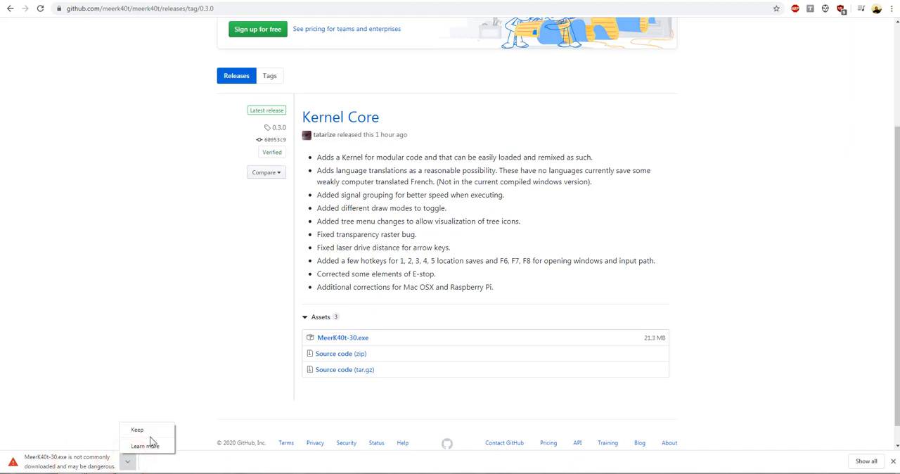
pyautogui.click(137, 430)
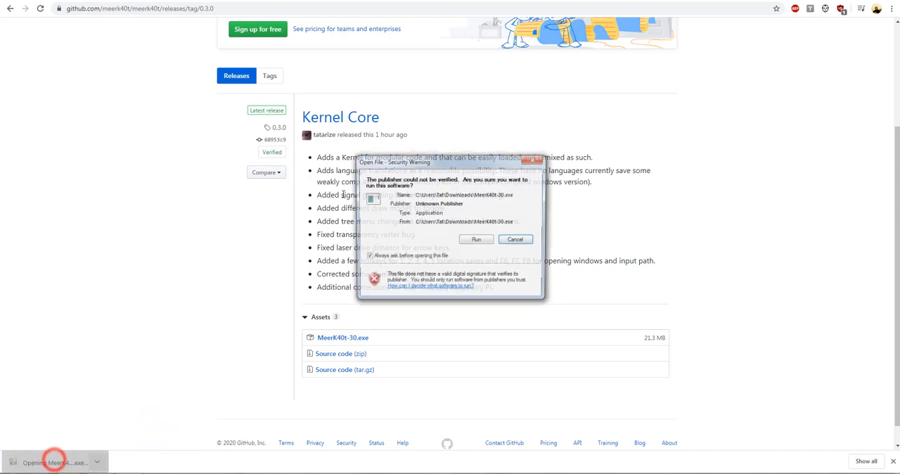
pyautogui.click(476, 239)
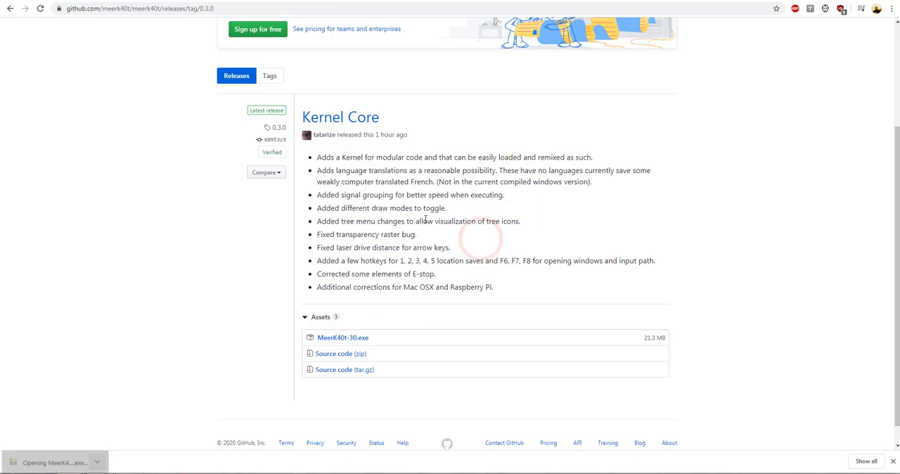
pyautogui.click(52, 462)
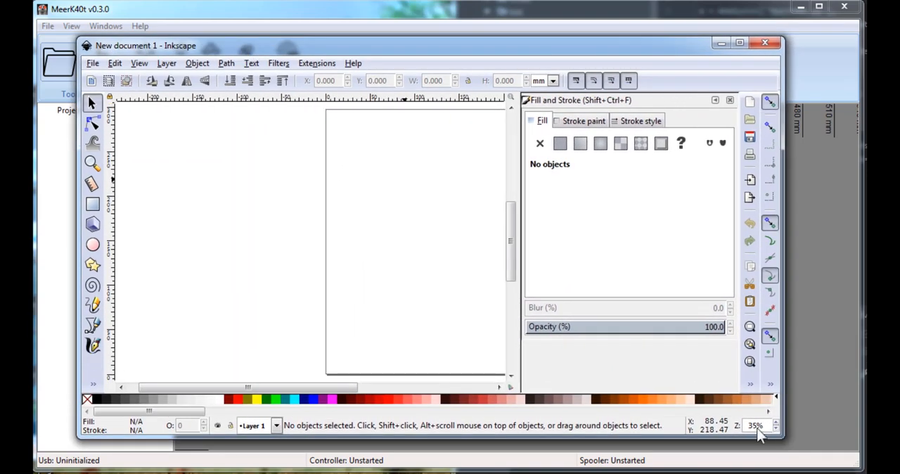
# Draw a square, then replace it with the Great Wave image imported as a link.
pyautogui.click(93, 204)
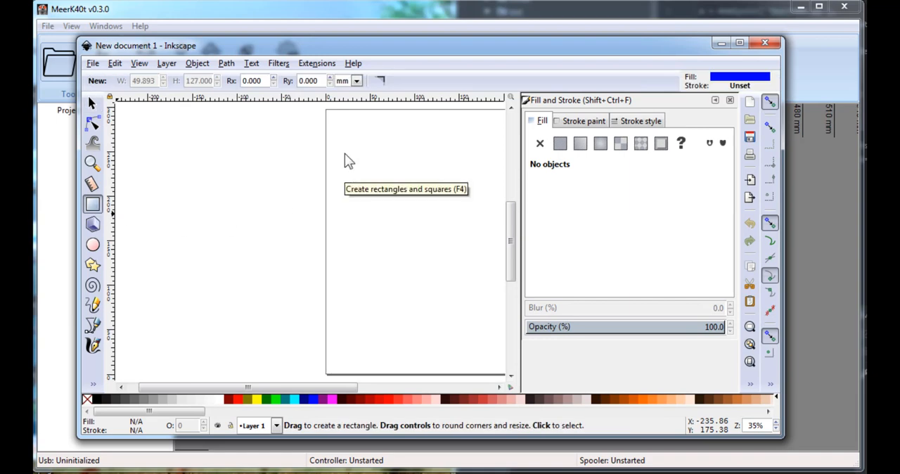
pyautogui.moveTo(344, 144); pyautogui.dragTo(464, 295)
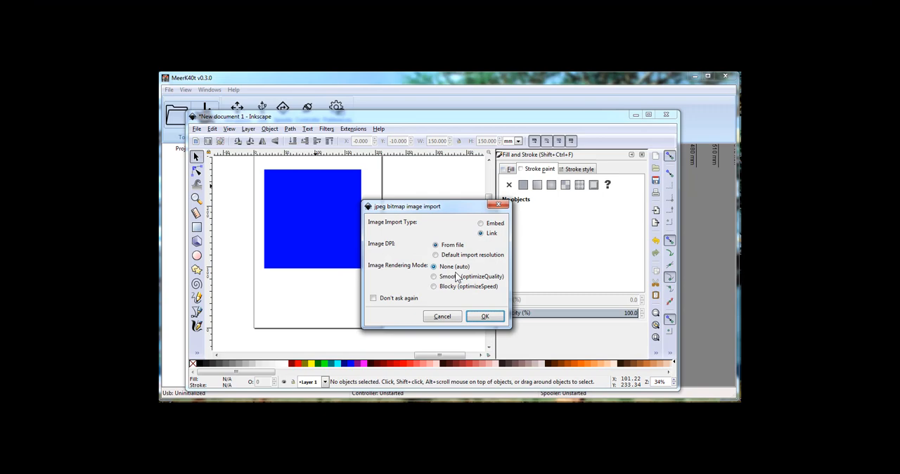
pyautogui.click(485, 315)
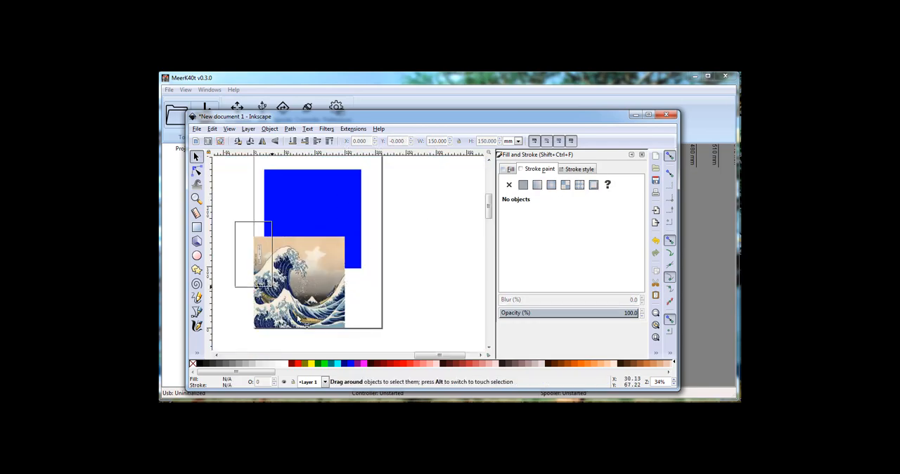
pyautogui.click(298, 281)
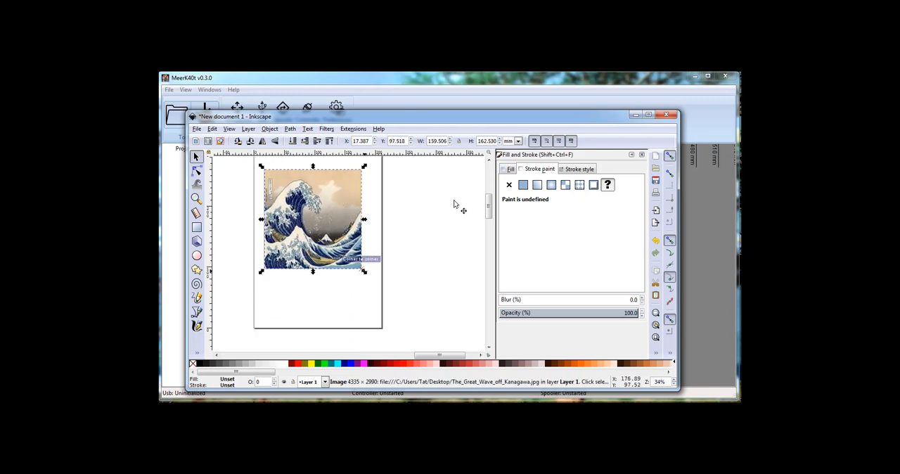
# Save the drawing to the desktop as myexample.svg.
pyautogui.click(196, 128)
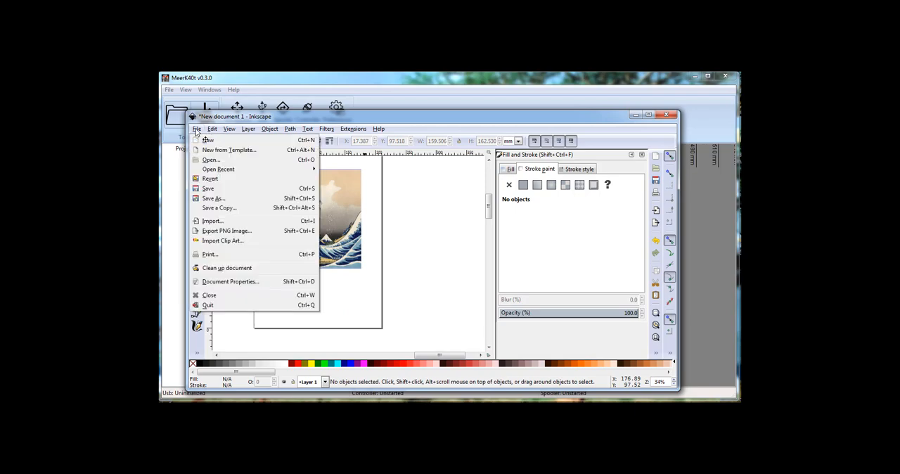
pyautogui.click(212, 198)
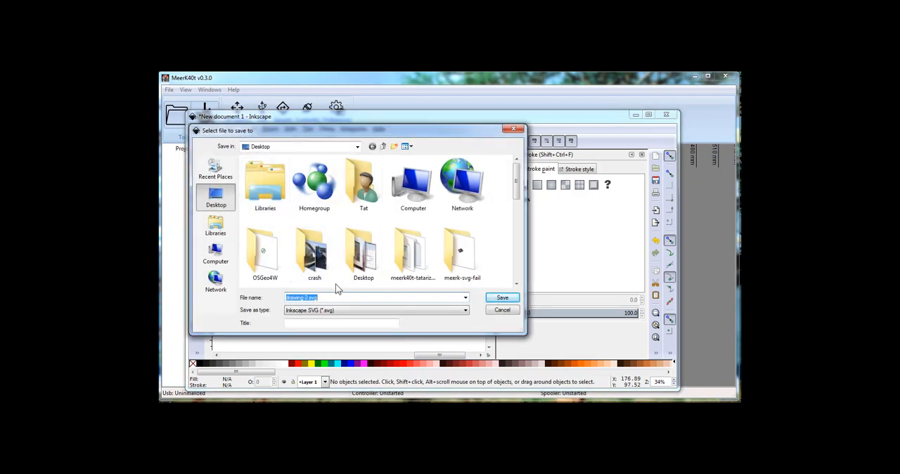
pyautogui.write('mye')
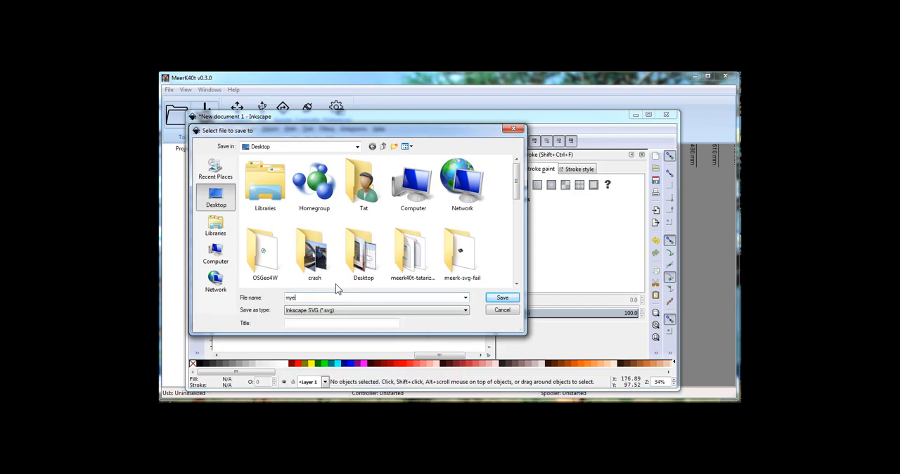
pyautogui.click(502, 296)
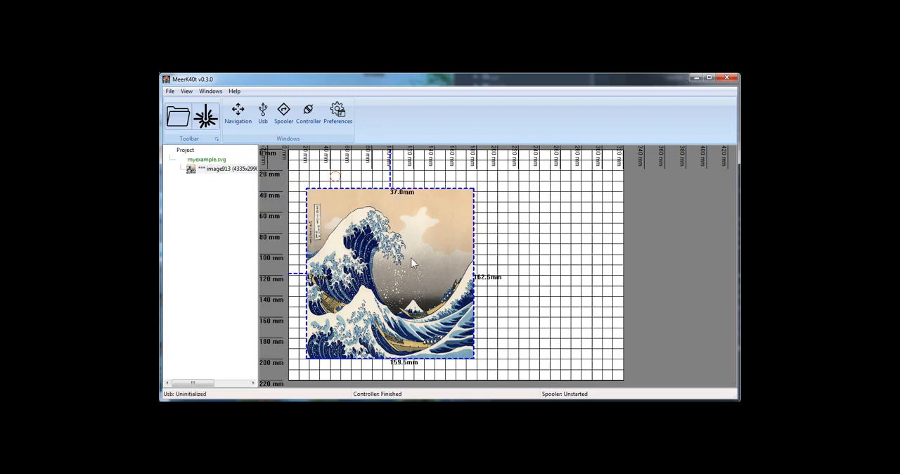
# Drag the Great Wave image onto the bed's top-left area and open its properties.
pyautogui.rightClick(413, 263)
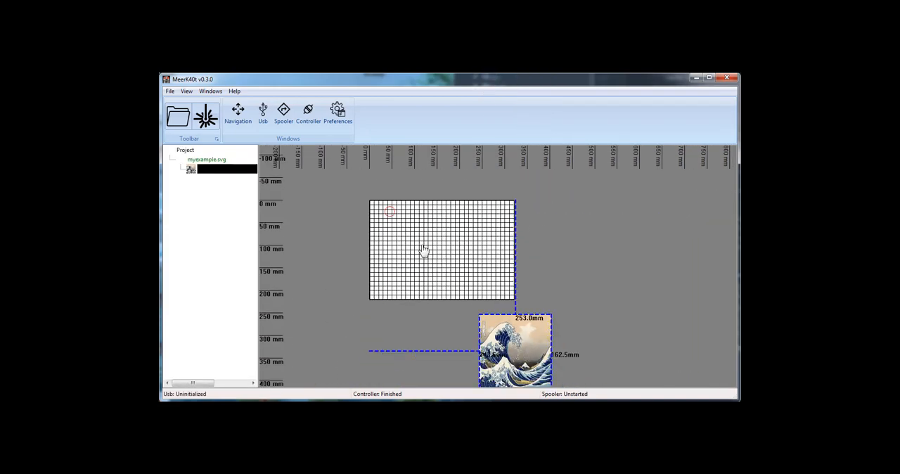
pyautogui.moveTo(514, 354); pyautogui.dragTo(411, 250)
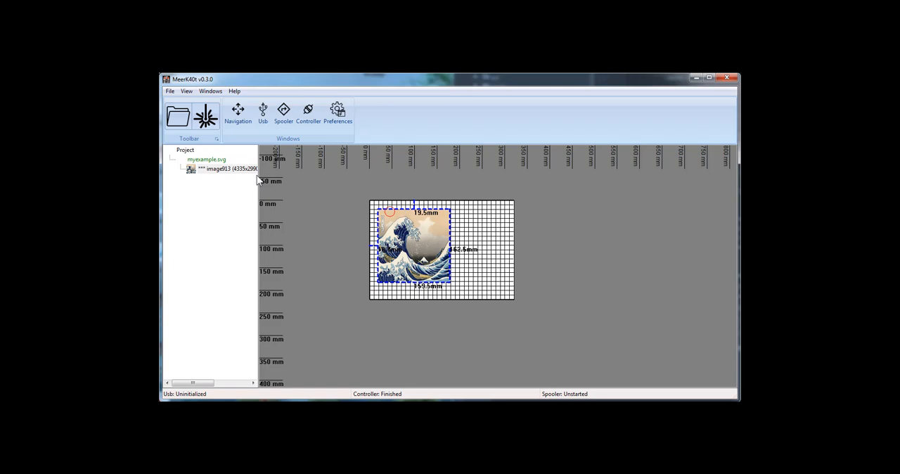
pyautogui.rightClick(411, 225)
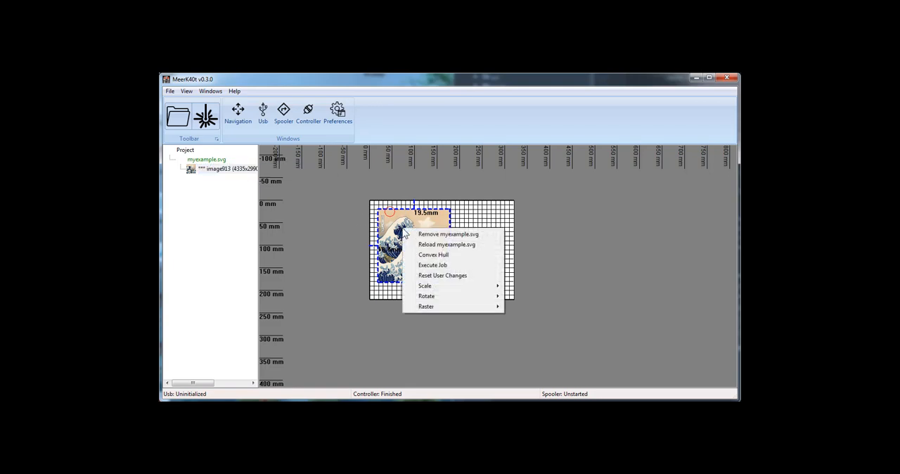
pyautogui.click(447, 234)
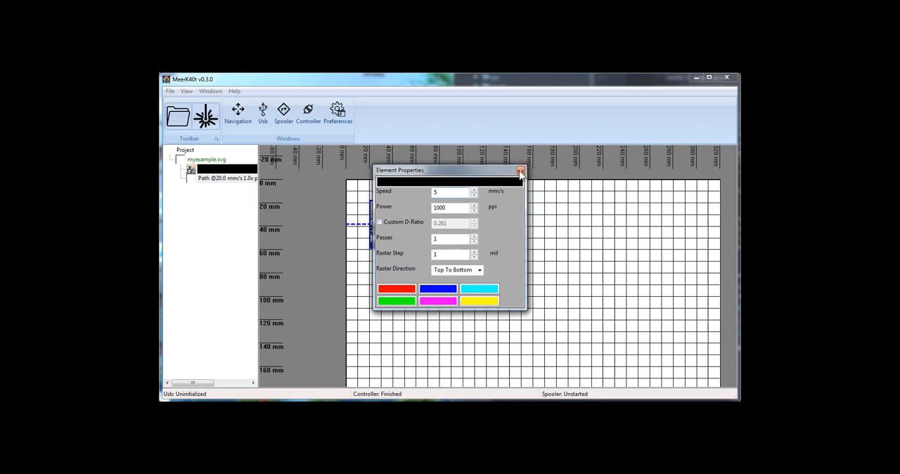
# Close the path properties once its speed is 5 mm/s.
pyautogui.click(520, 170)
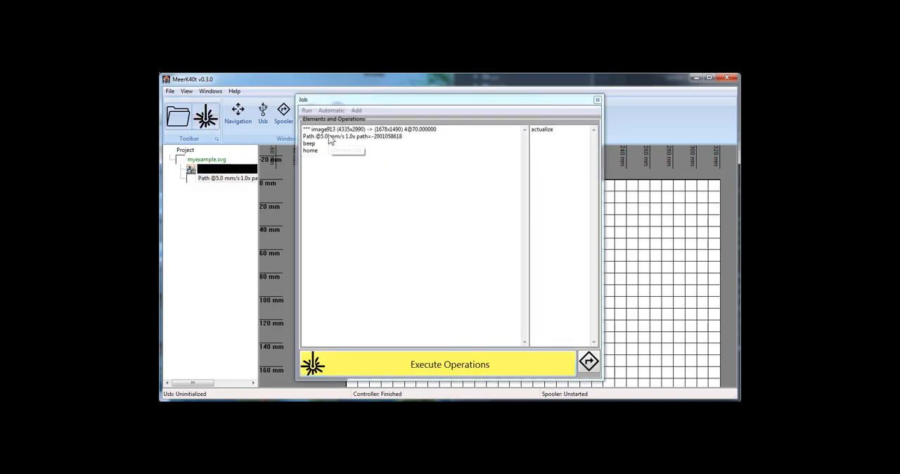
# Select the image operation in the job and actualize it into a 393x400 raster.
pyautogui.click(373, 130)
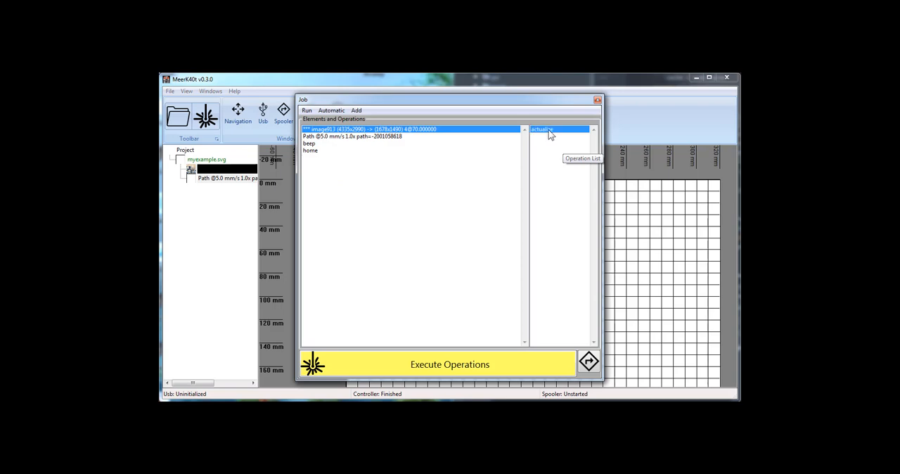
pyautogui.click(310, 151)
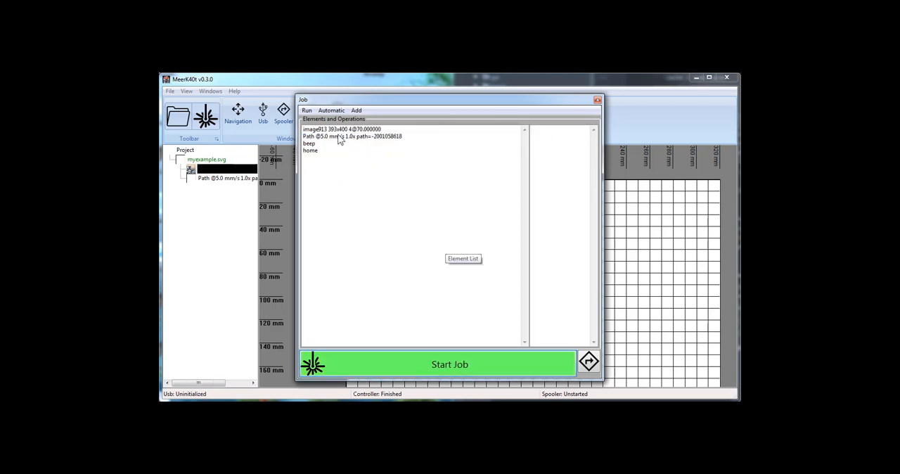
pyautogui.moveTo(450, 99); pyautogui.dragTo(537, 99)
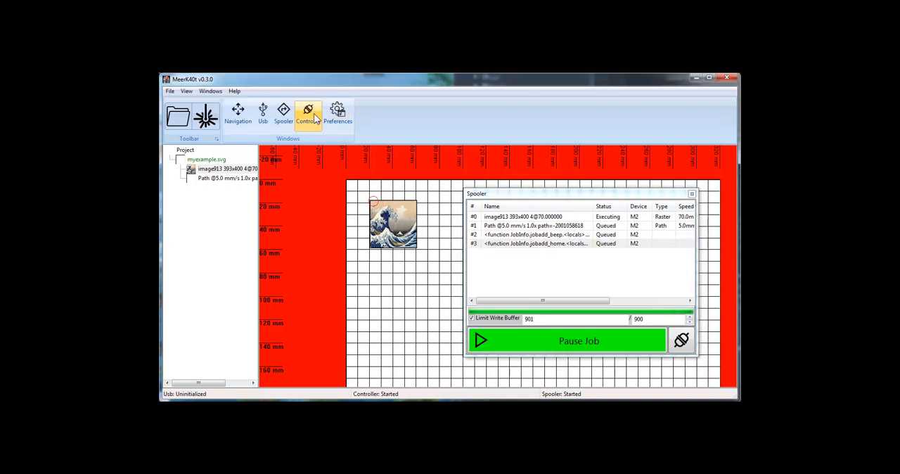
# Close the Spooler after checking the queued raster, path, beep and home.
pyautogui.click(308, 114)
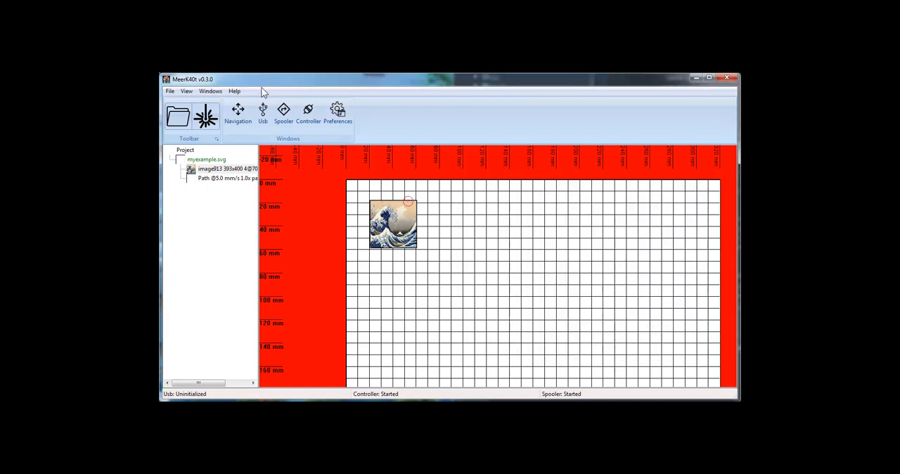
pyautogui.click(307, 113)
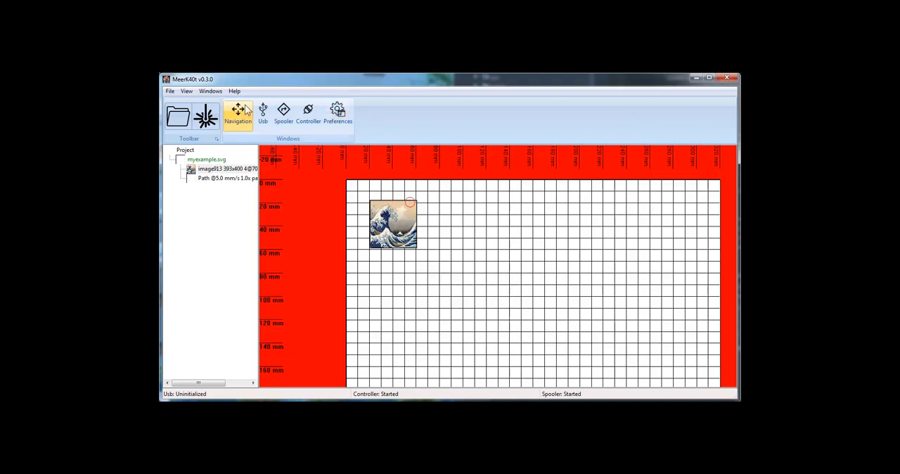
# Open the Navigation jog controls and enter a pulse time of 50.
pyautogui.click(238, 113)
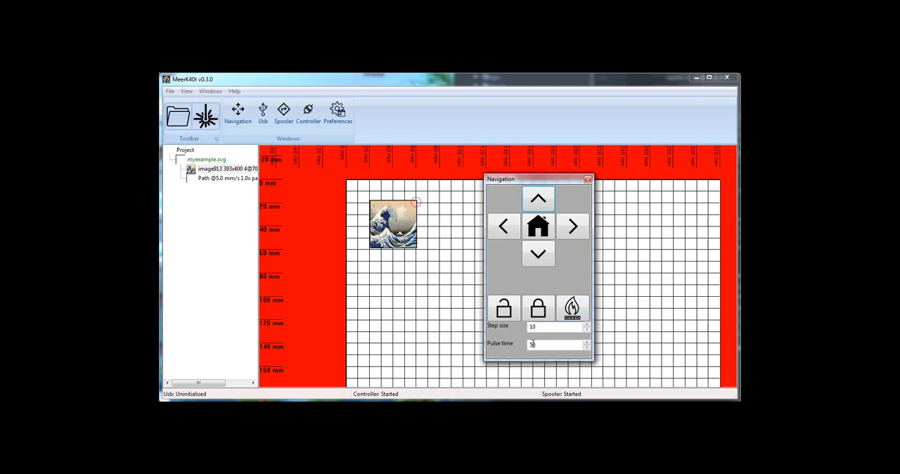
pyautogui.write('50')
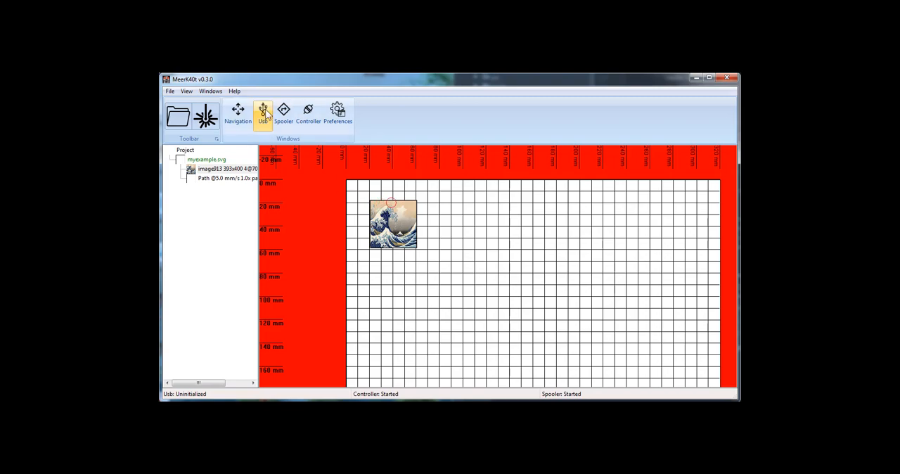
# Switch ruler units through cm, inch and mils, return to mm, and close Preferences.
pyautogui.click(261, 112)
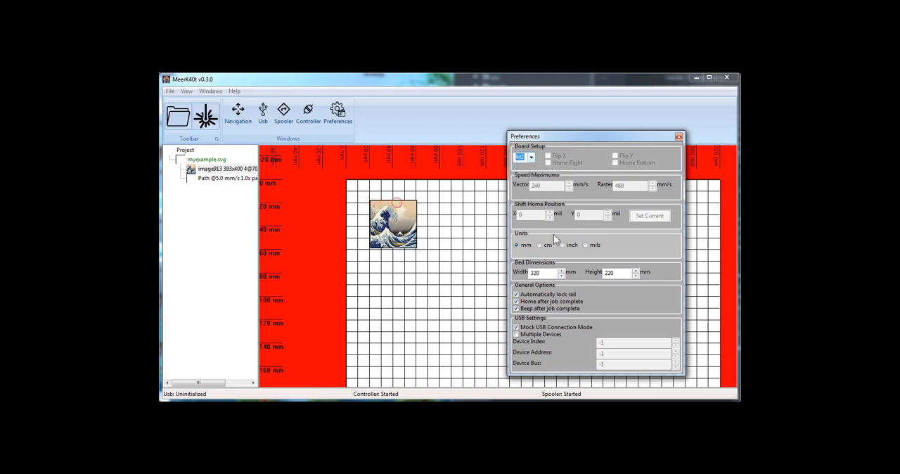
pyautogui.moveTo(545, 301)
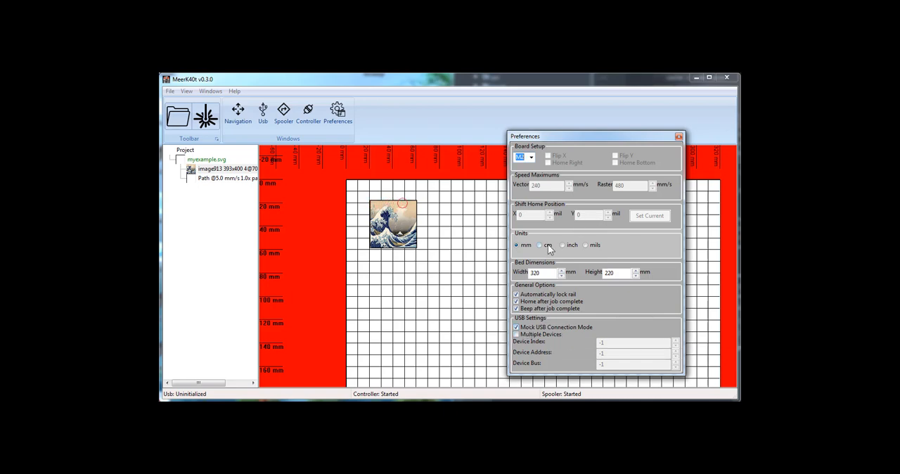
pyautogui.click(540, 244)
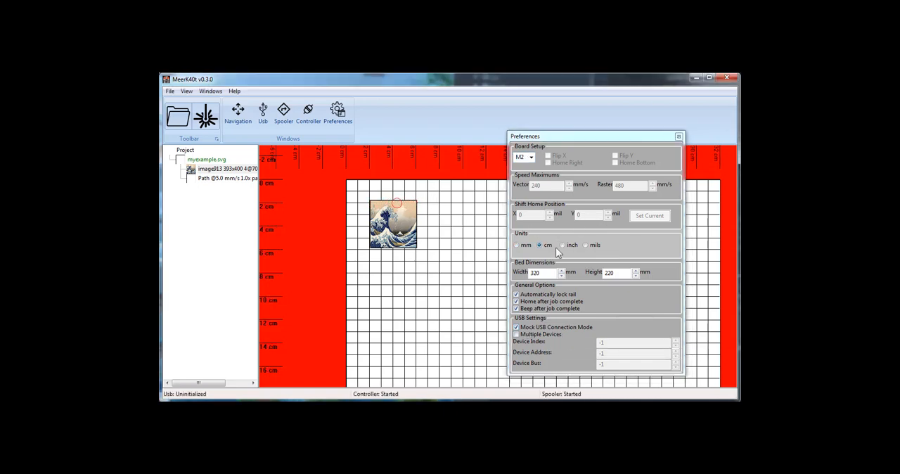
pyautogui.click(562, 244)
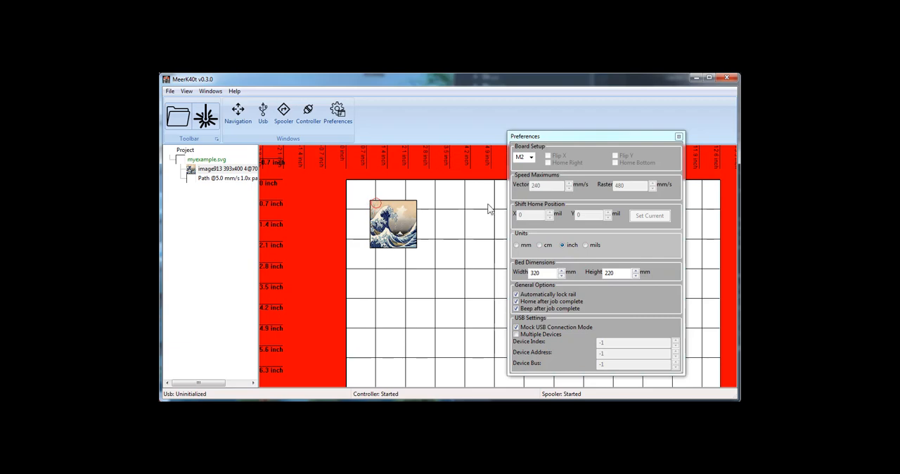
pyautogui.click(585, 244)
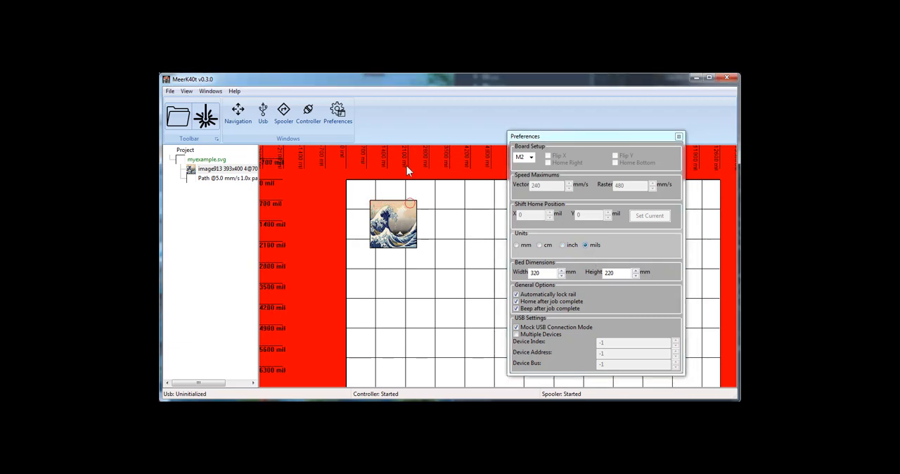
pyautogui.moveTo(521, 247)
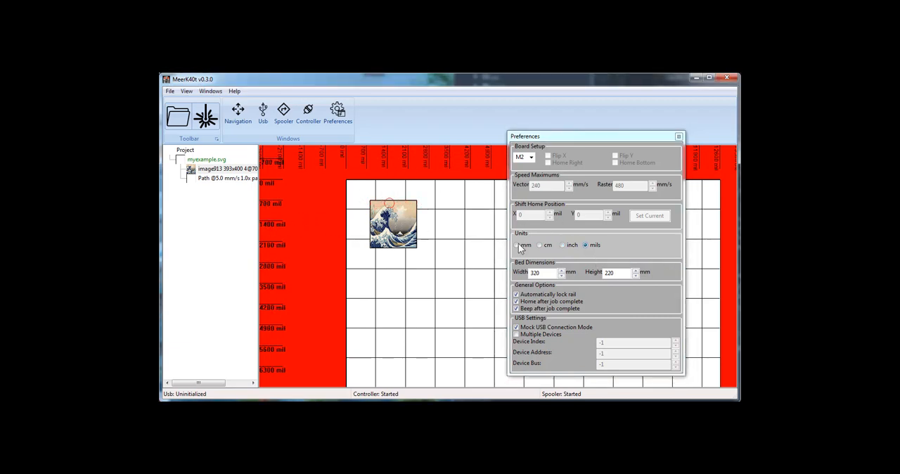
pyautogui.click(516, 244)
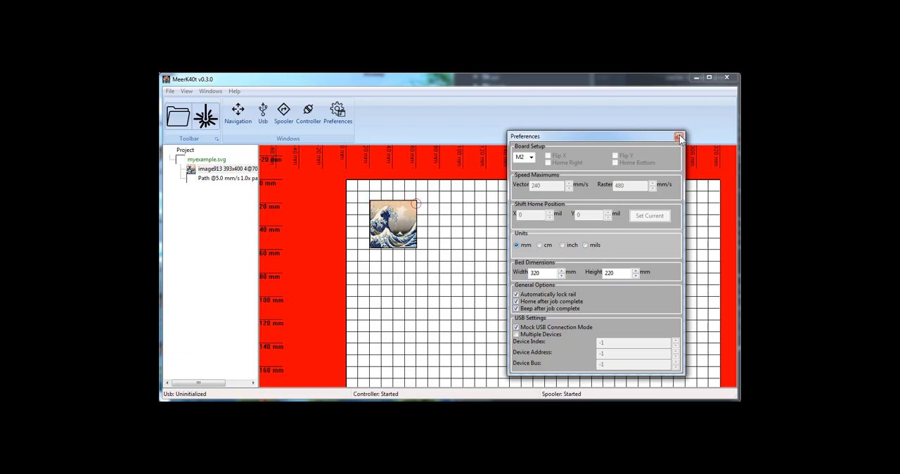
pyautogui.click(678, 136)
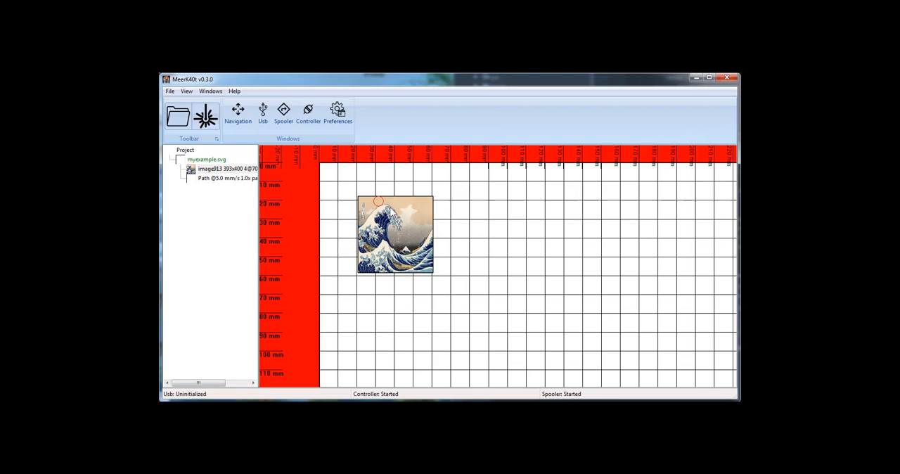
# Open the USB log, try connecting (K40 not found), and close the log.
pyautogui.click(283, 113)
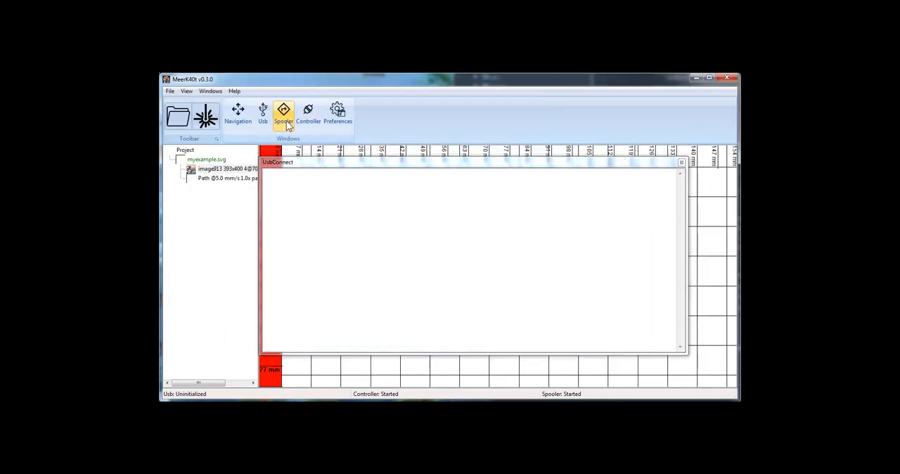
pyautogui.click(308, 113)
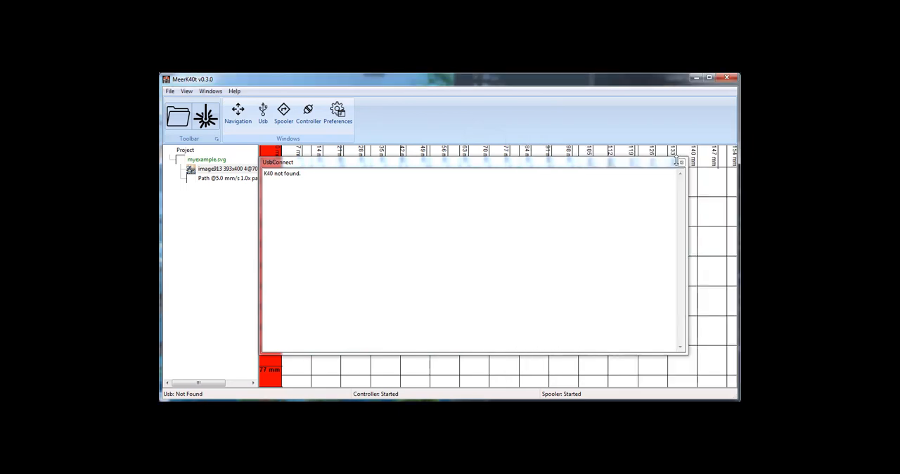
pyautogui.click(678, 163)
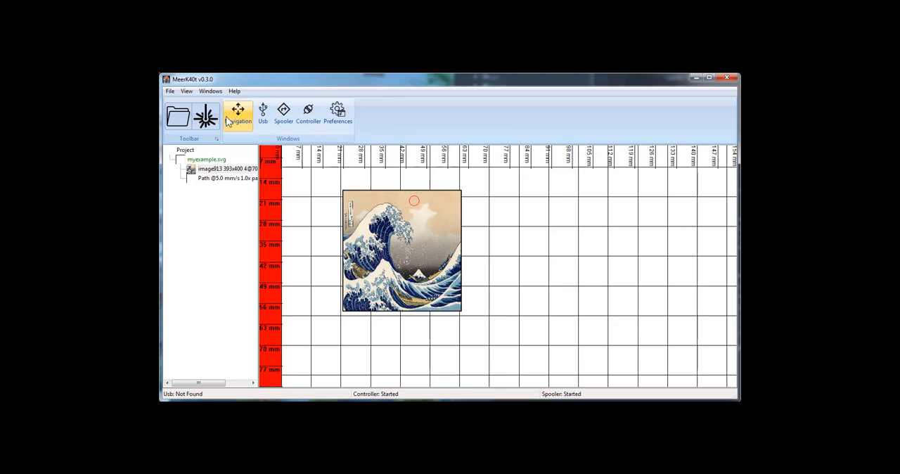
# Open the Spooler window and close it again.
pyautogui.click(238, 113)
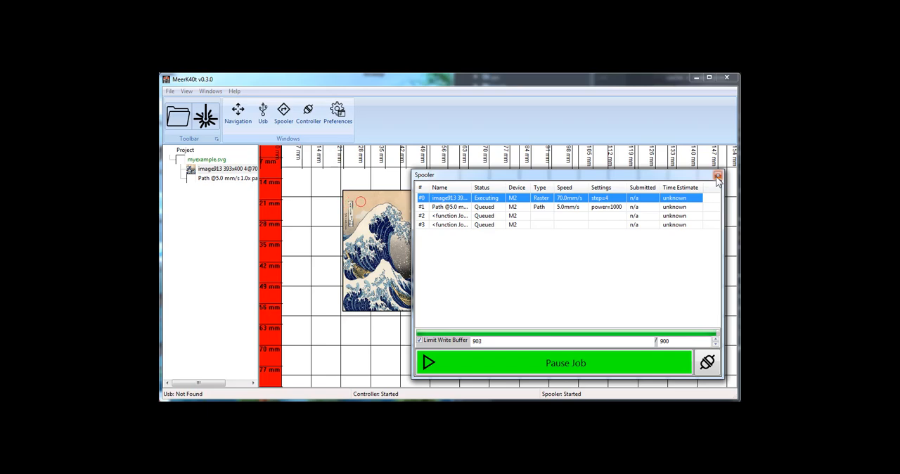
pyautogui.click(717, 175)
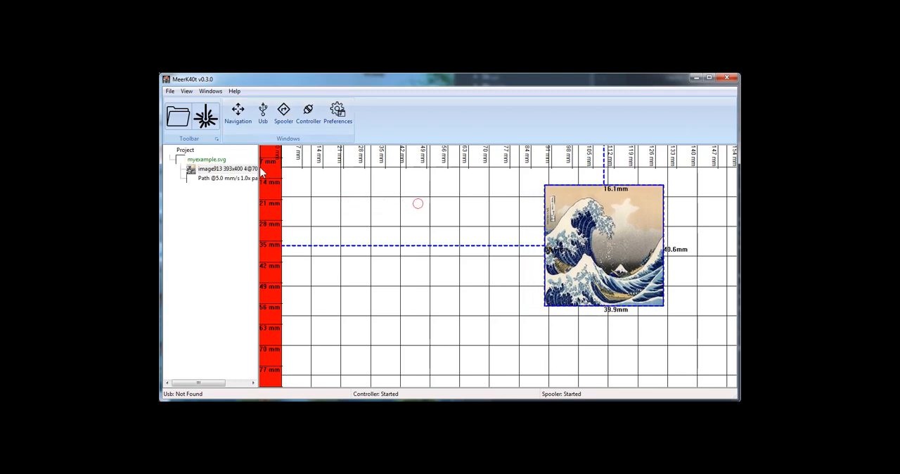
# Start the Great Wave raster-and-path job, then move and resize the Spooler window.
pyautogui.click(282, 112)
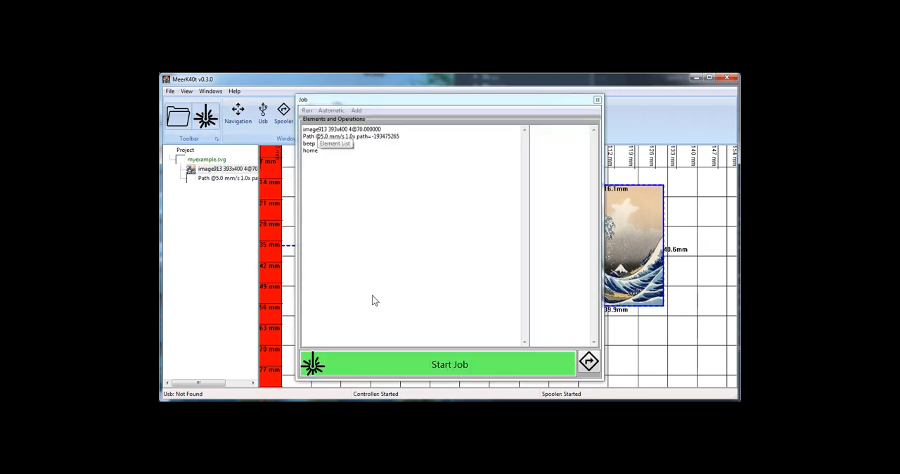
pyautogui.moveTo(439, 372)
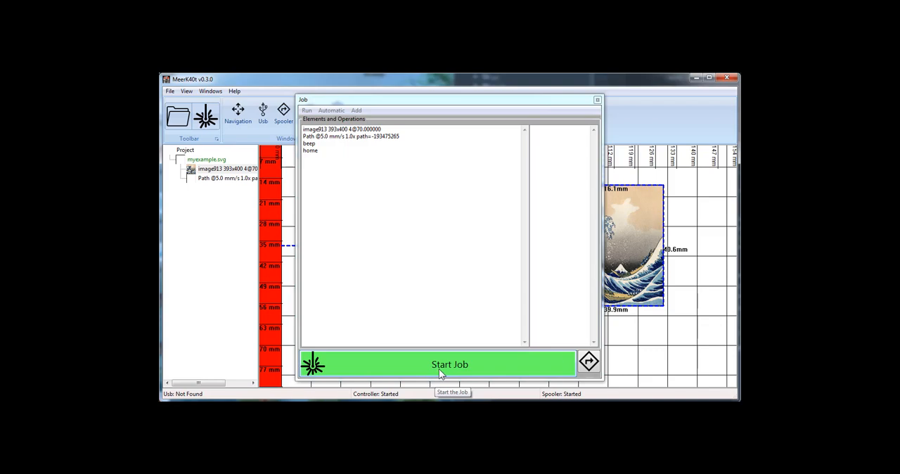
pyautogui.click(449, 364)
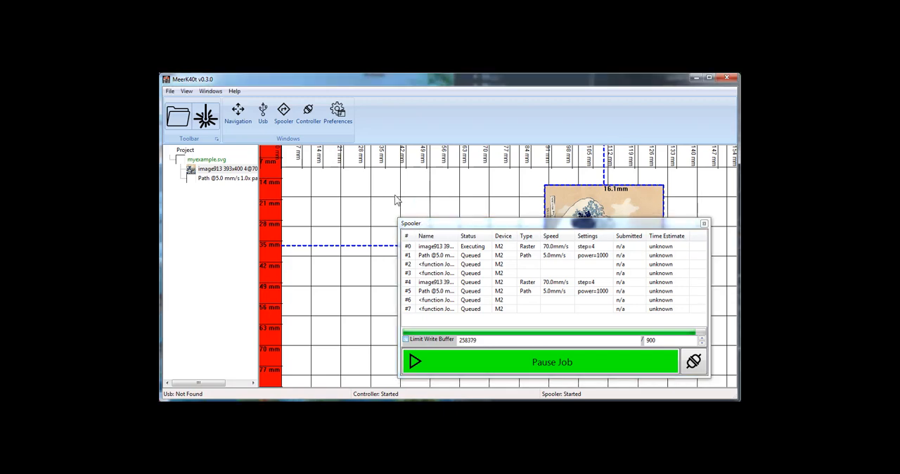
pyautogui.moveTo(382, 200)
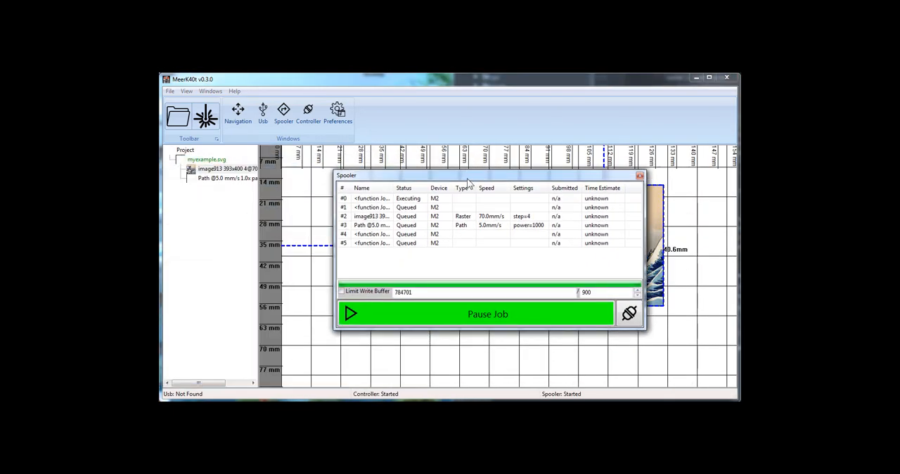
pyautogui.moveTo(464, 175); pyautogui.dragTo(591, 235)
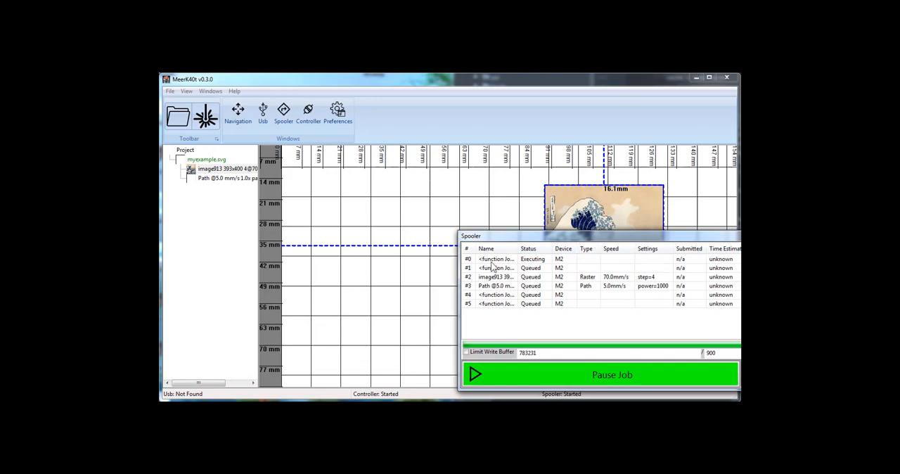
pyautogui.click(495, 259)
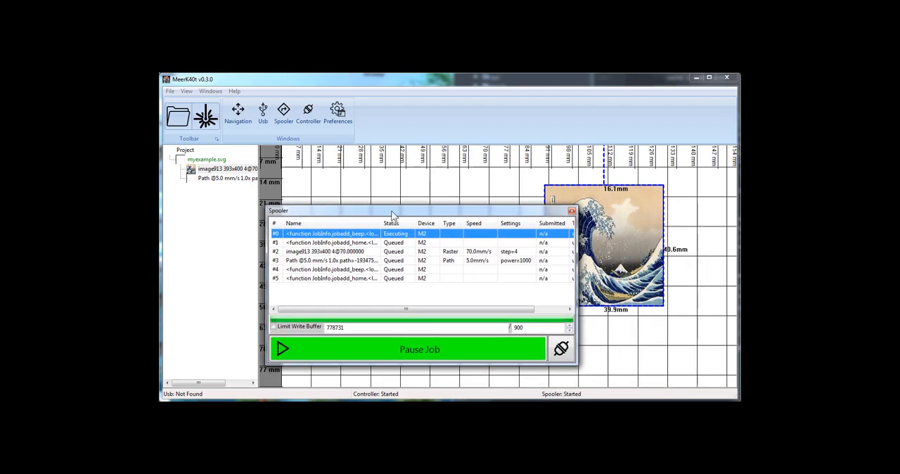
pyautogui.click(308, 112)
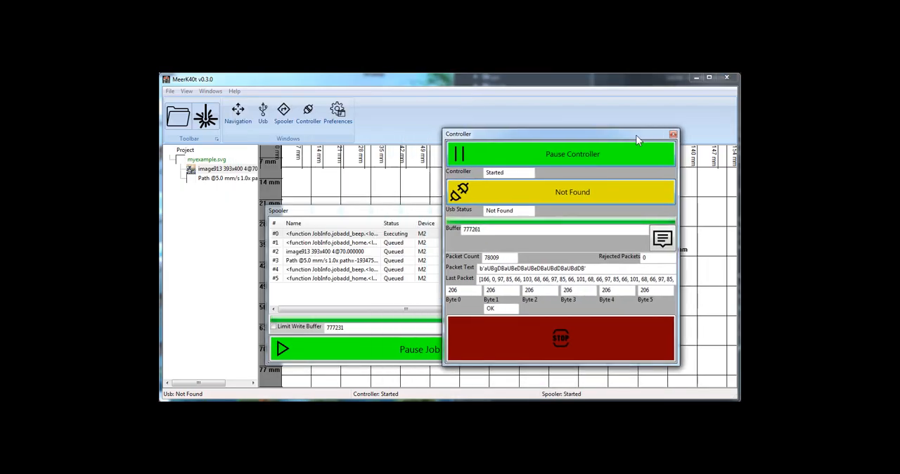
pyautogui.moveTo(632, 134); pyautogui.dragTo(672, 151)
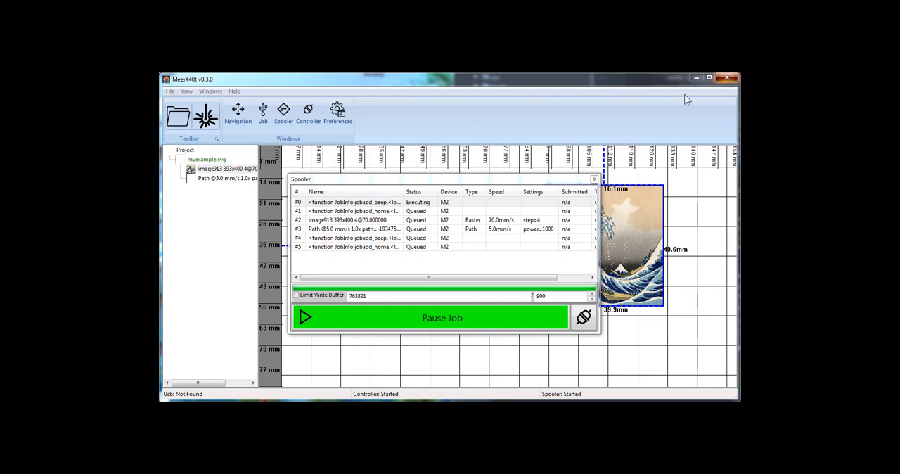
# Close MeerK40t and confirm the emergency stop of the running job.
pyautogui.click(594, 179)
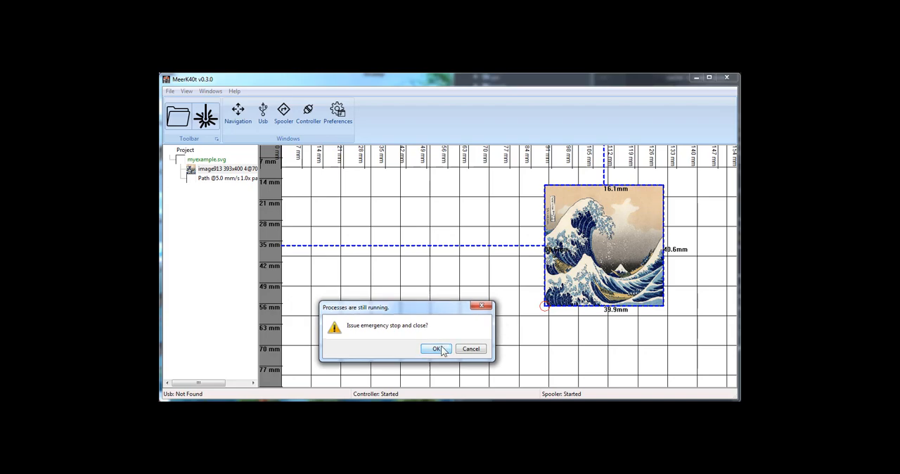
pyautogui.click(435, 349)
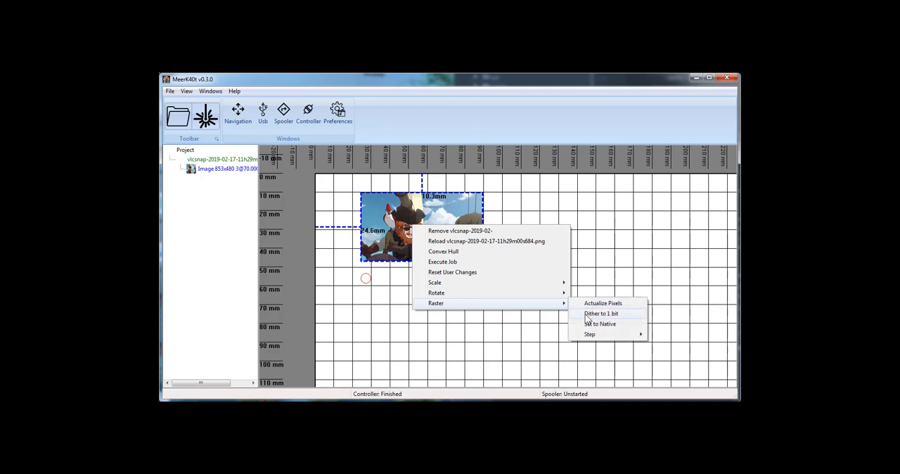
# Dither the 853×480 snapshot image to 1 bit and start it as a laser job.
pyautogui.click(442, 261)
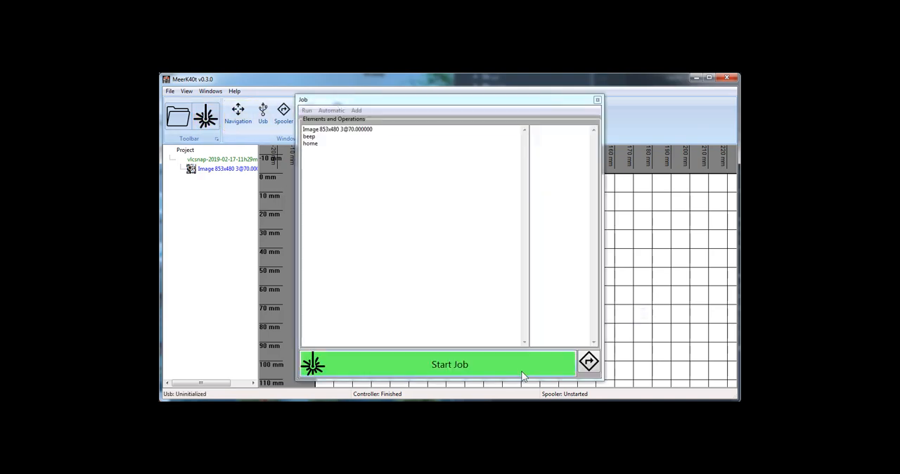
pyautogui.click(449, 363)
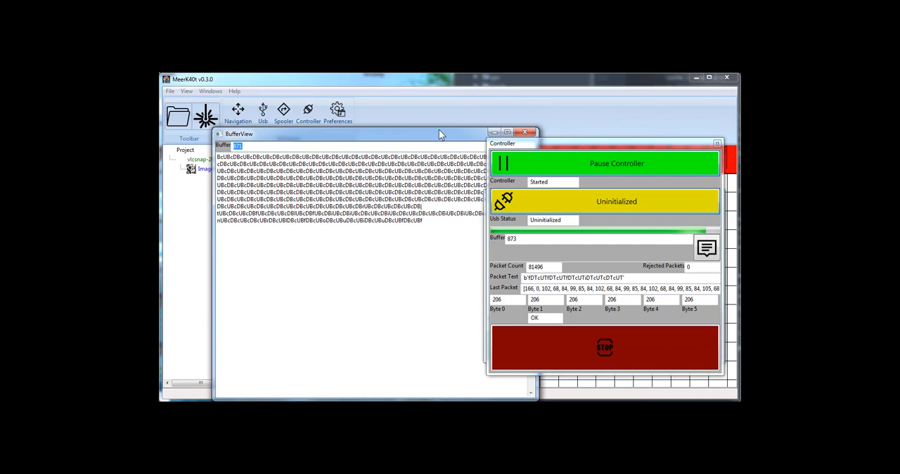
# Close the BufferView window so the dithered raster can finish spooling.
pyautogui.click(524, 132)
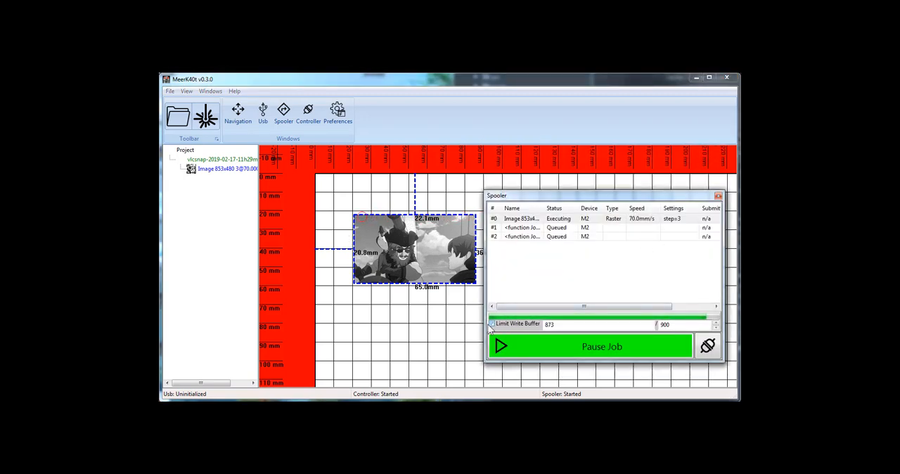
pyautogui.moveTo(464, 331)
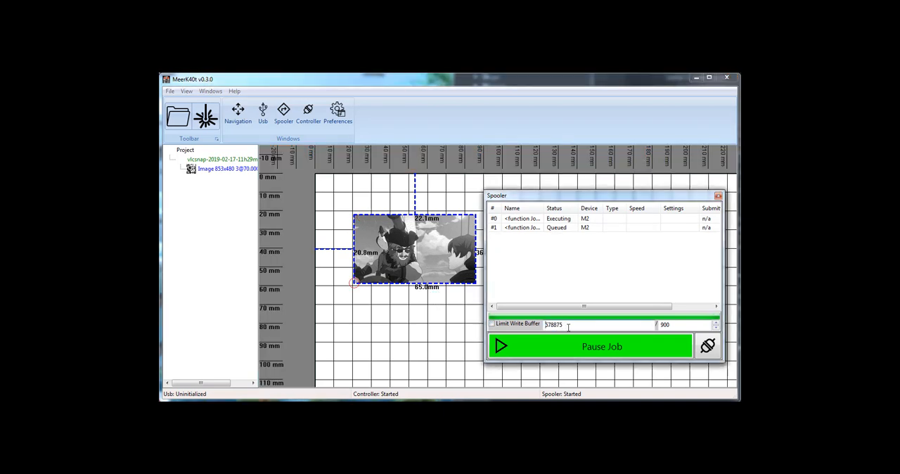
# Dismiss the Windows menu, then close MeerK40t with an emergency stop of the queued jobs.
pyautogui.click(210, 91)
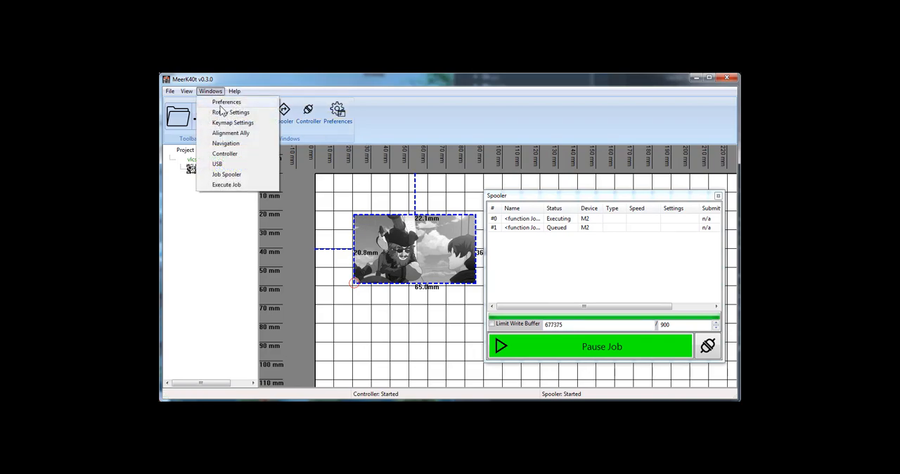
pyautogui.click(224, 153)
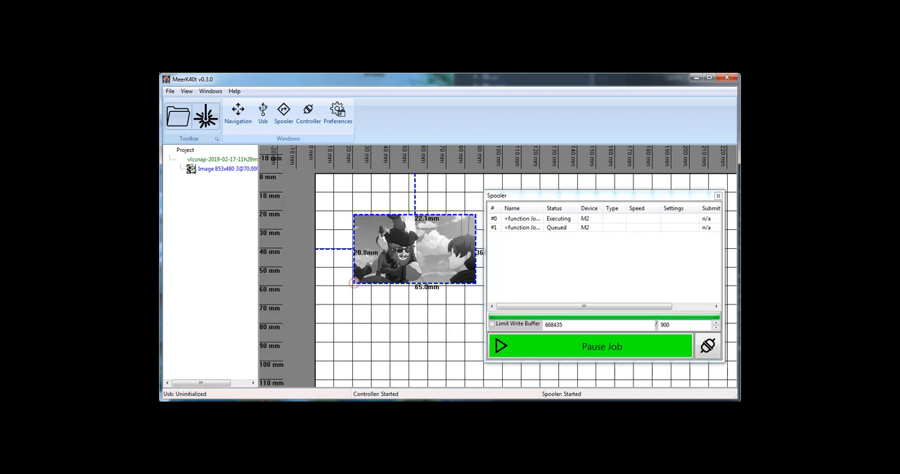
pyautogui.click(726, 77)
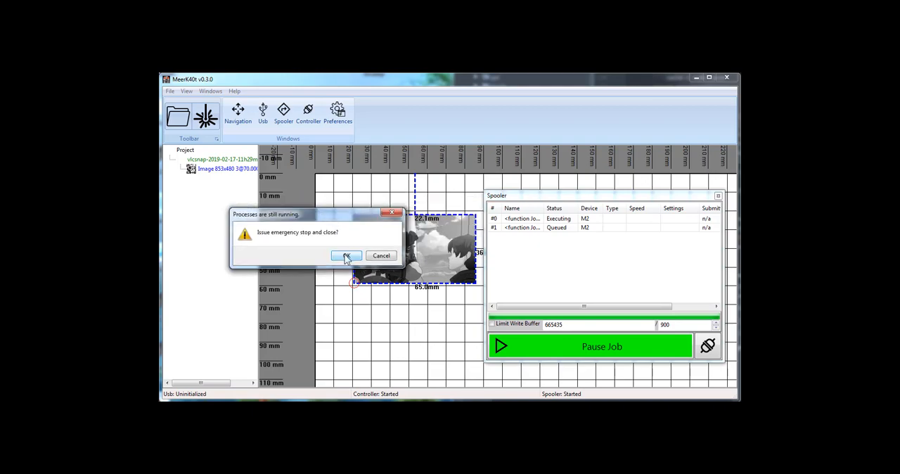
pyautogui.click(344, 255)
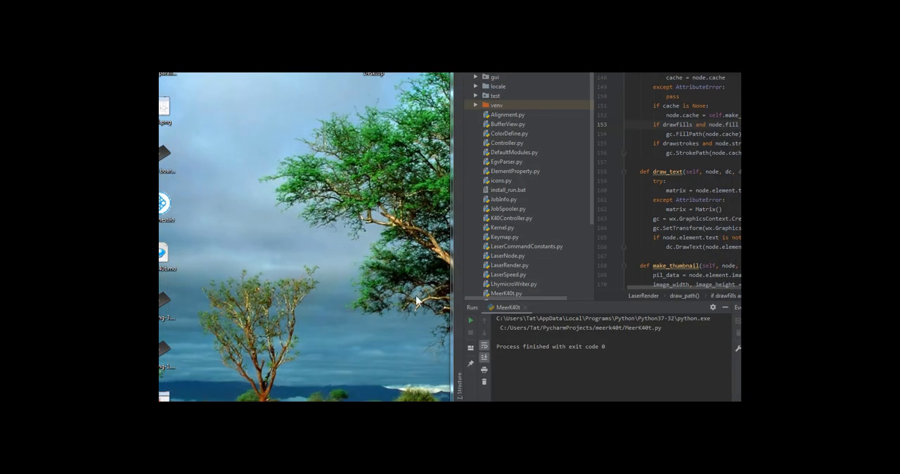